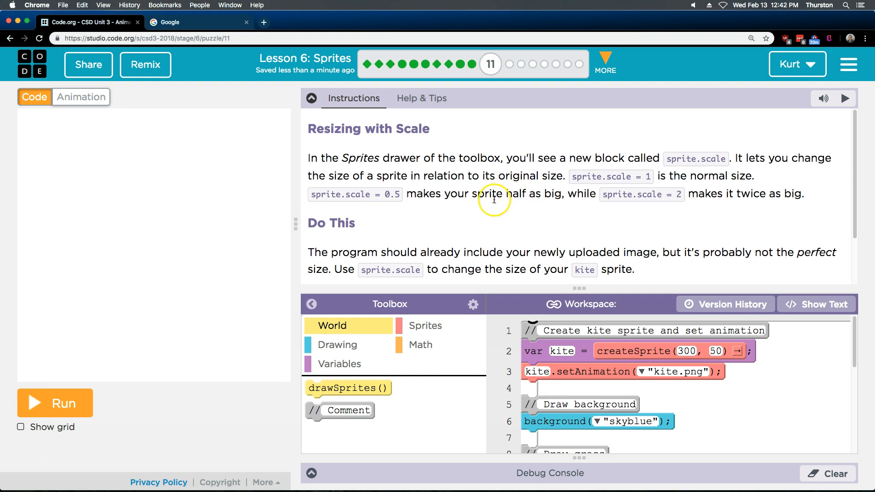
- Open the Sprites toolbox category to reveal the sprite.scale block
click(424, 325)
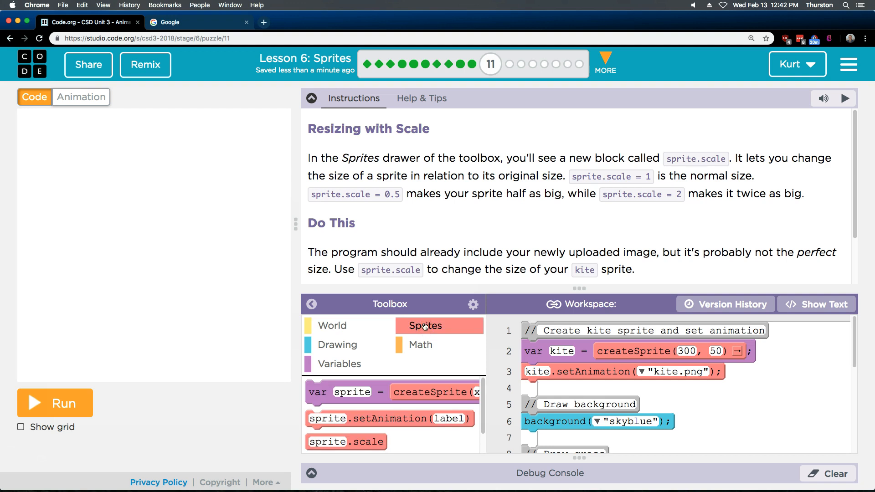
mouse_move(746, 156)
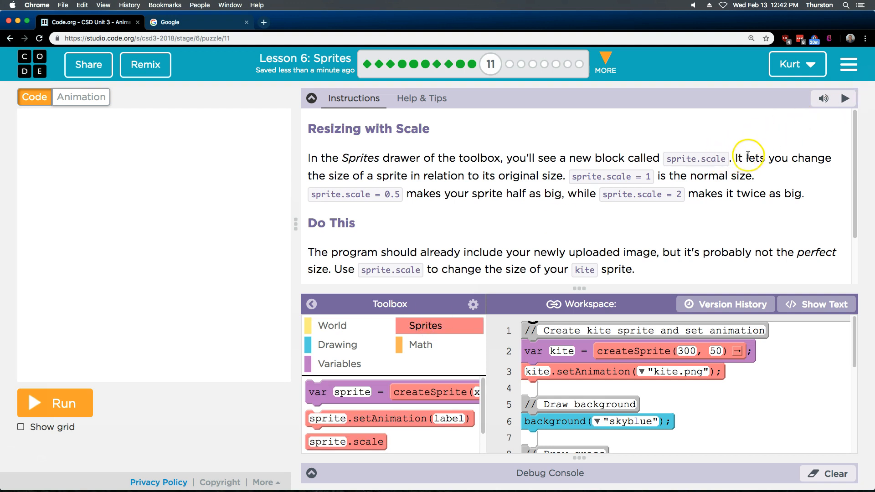
mouse_move(407, 176)
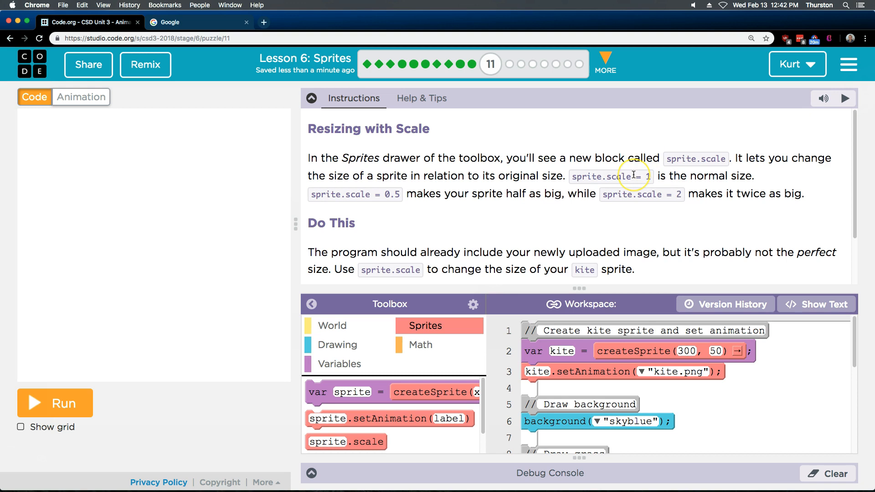
mouse_move(699, 181)
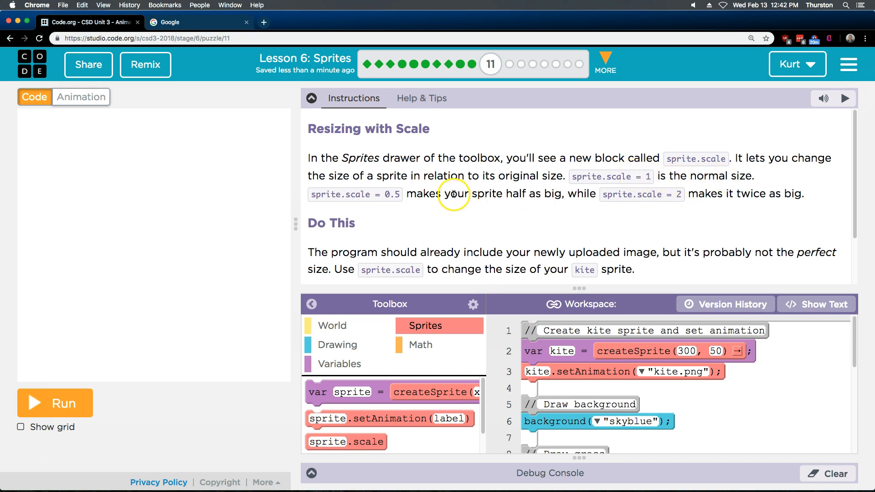
mouse_move(582, 151)
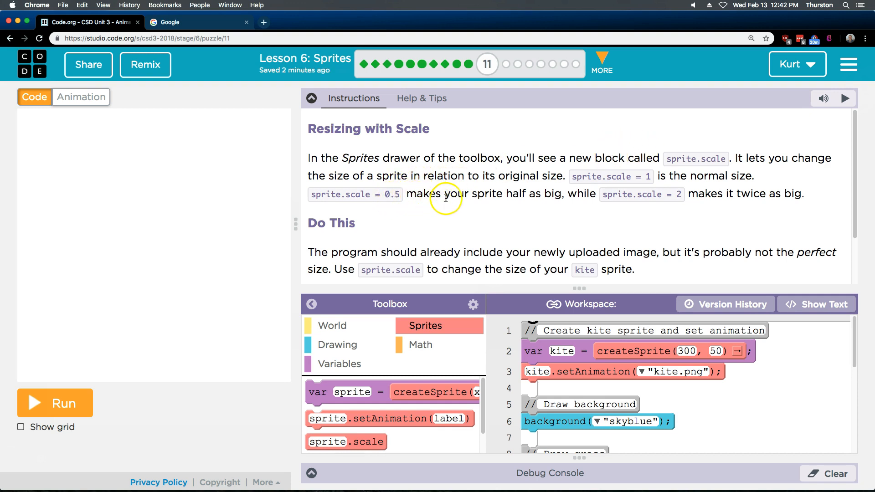
mouse_move(472, 199)
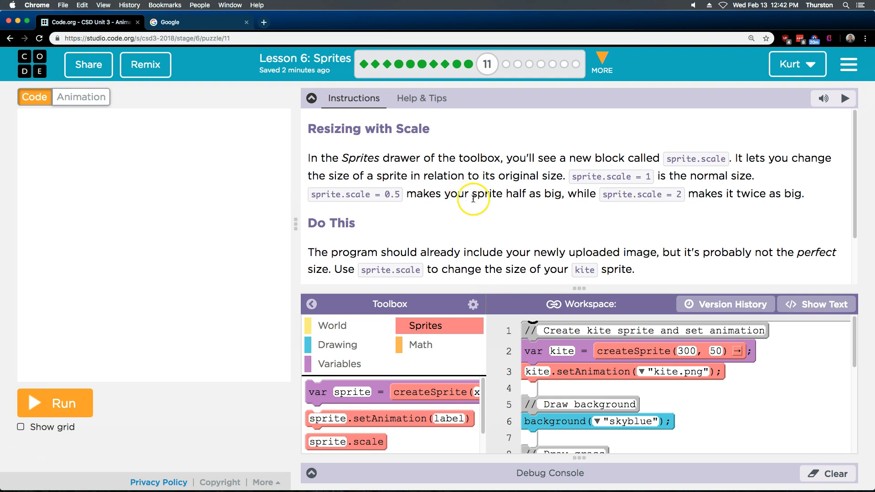
mouse_move(616, 194)
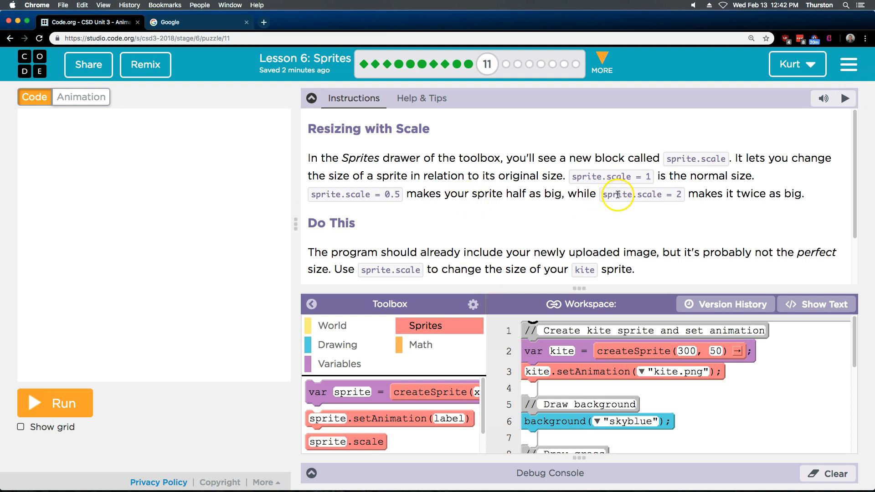
scroll(down, 3)
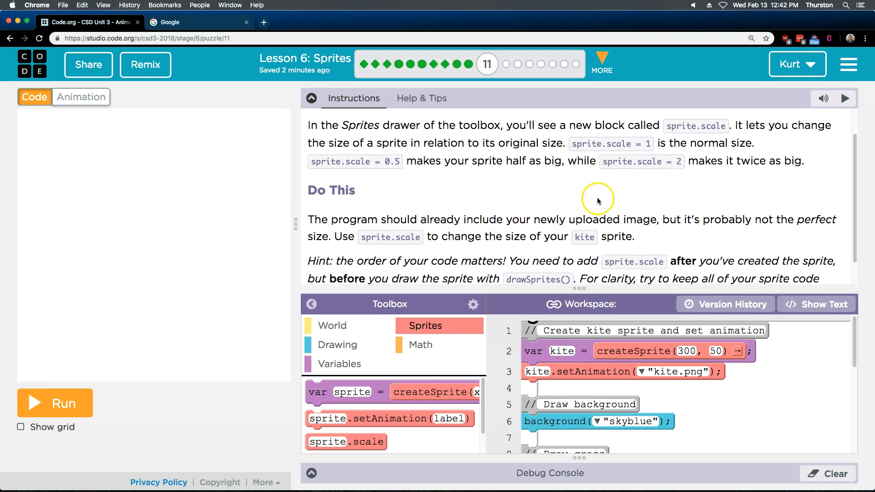
scroll(down, 3)
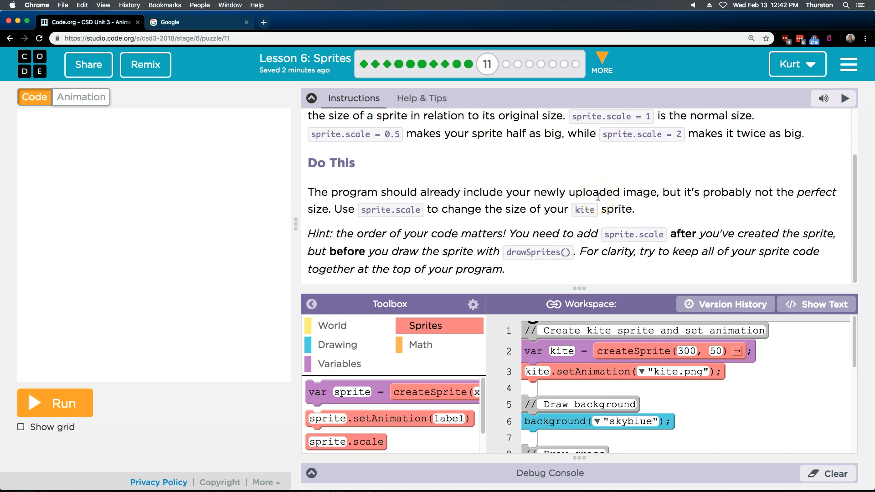
mouse_move(608, 196)
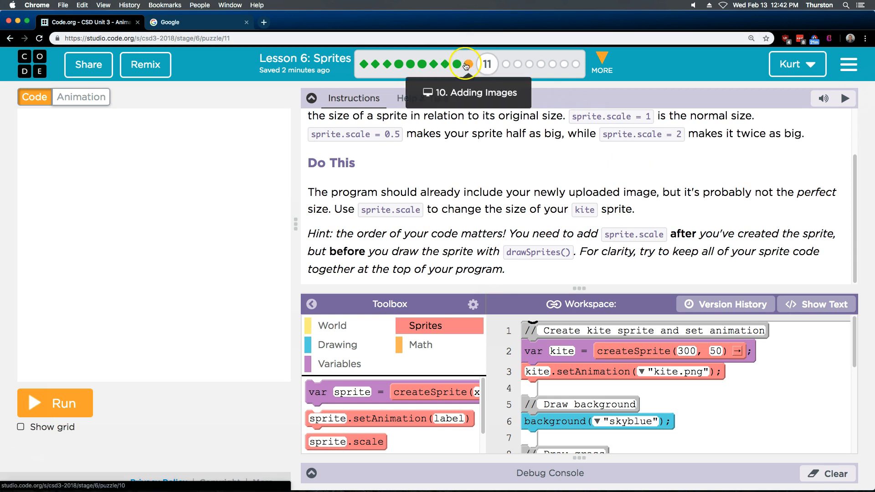
mouse_move(693, 196)
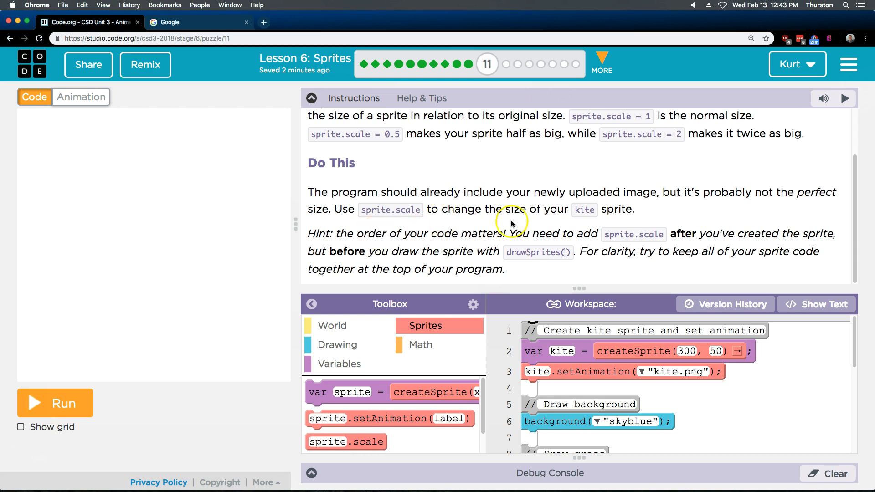
mouse_move(286, 320)
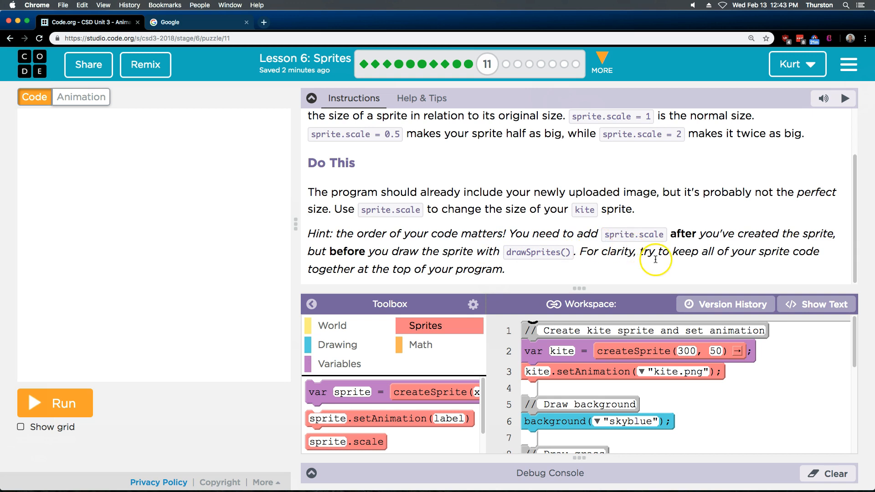
mouse_move(803, 239)
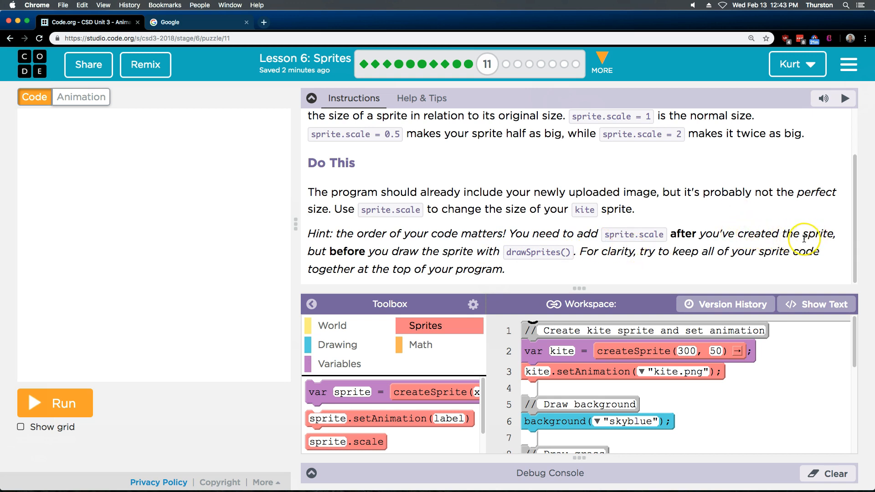
mouse_move(561, 372)
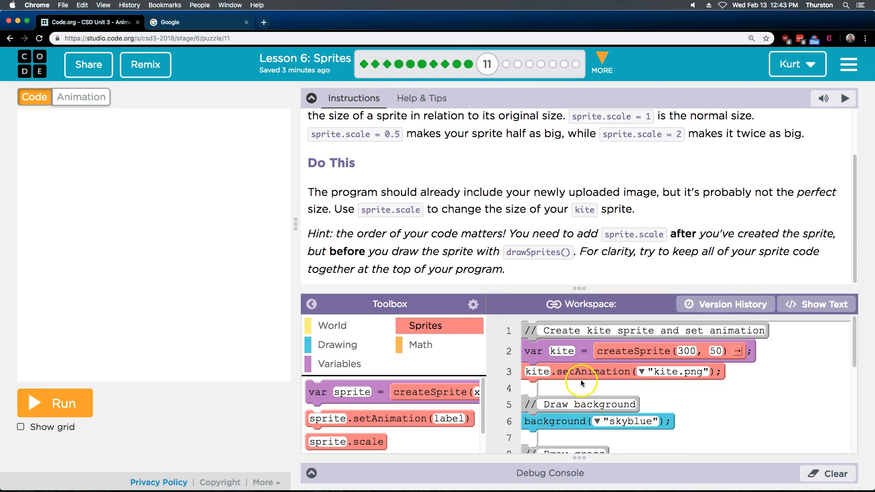
mouse_move(427, 355)
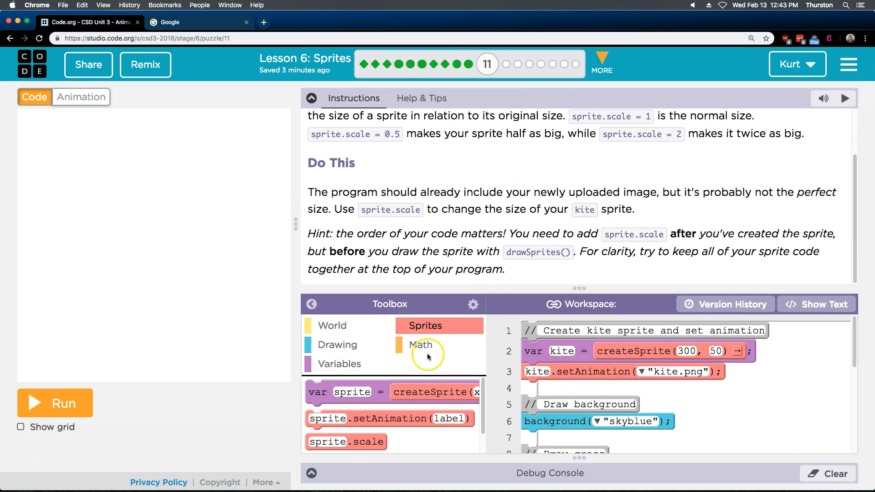
- Add line 4 setting kite.scale to 0.6 right after the kite's setAnimation
scroll(down, 3)
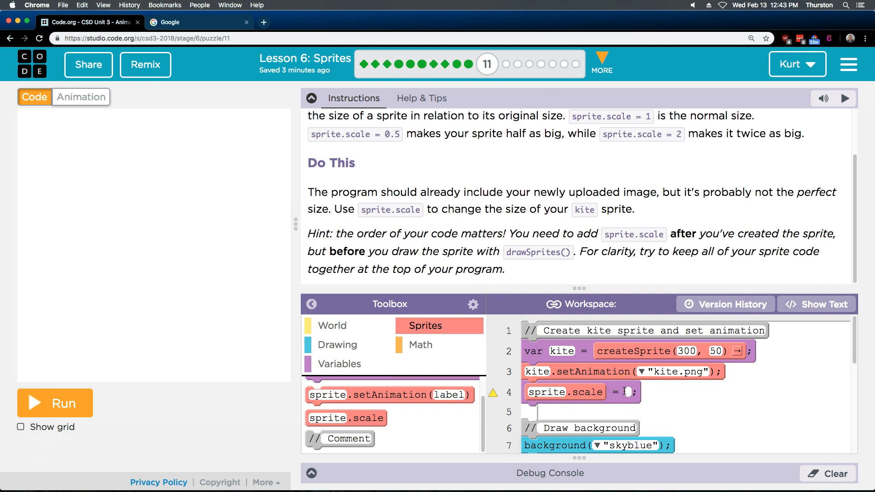
text(1.6)
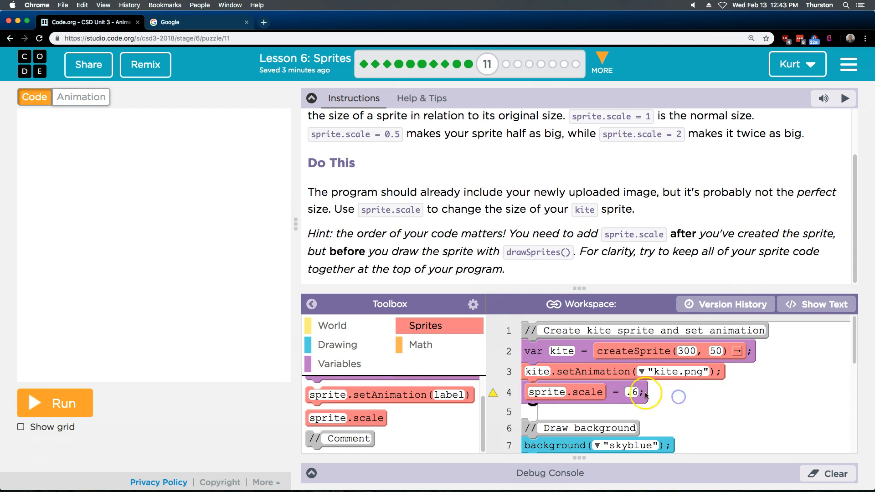
mouse_move(392, 134)
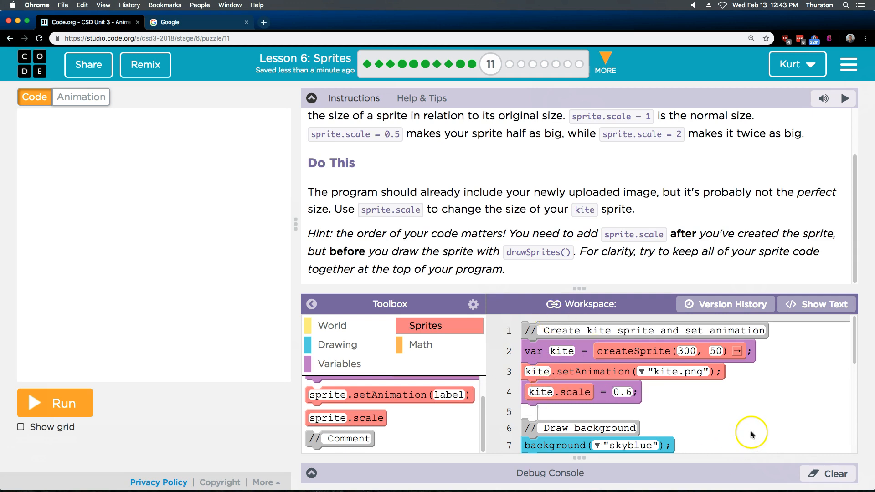
click(620, 392)
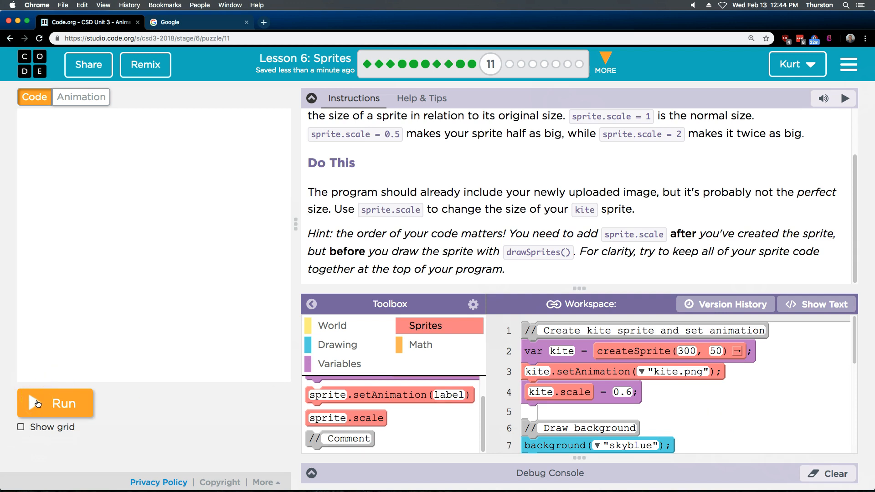
- Run the program, change kite.scale from 0.6 to 0.4, and rerun it
click(54, 403)
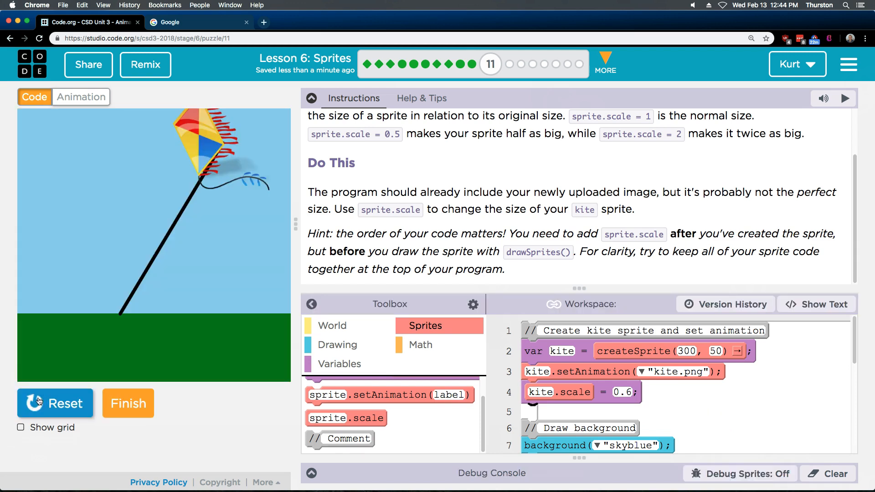
click(621, 391)
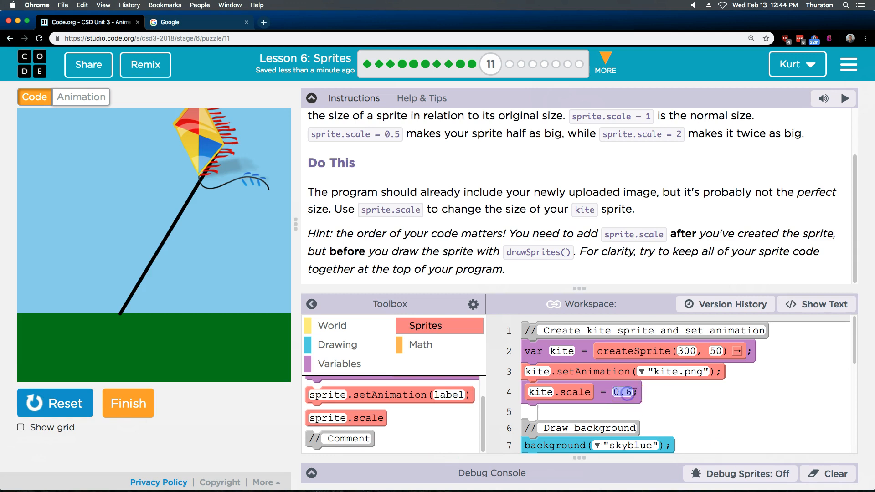
click(622, 392)
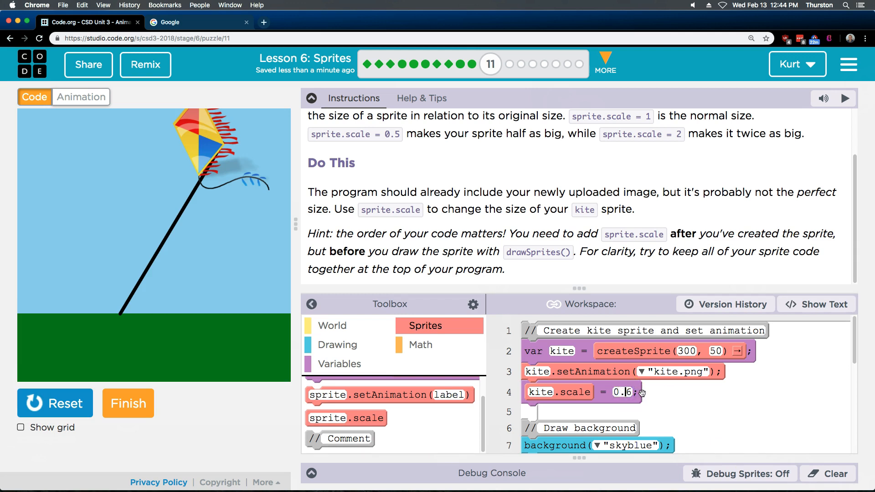
text(0.4)
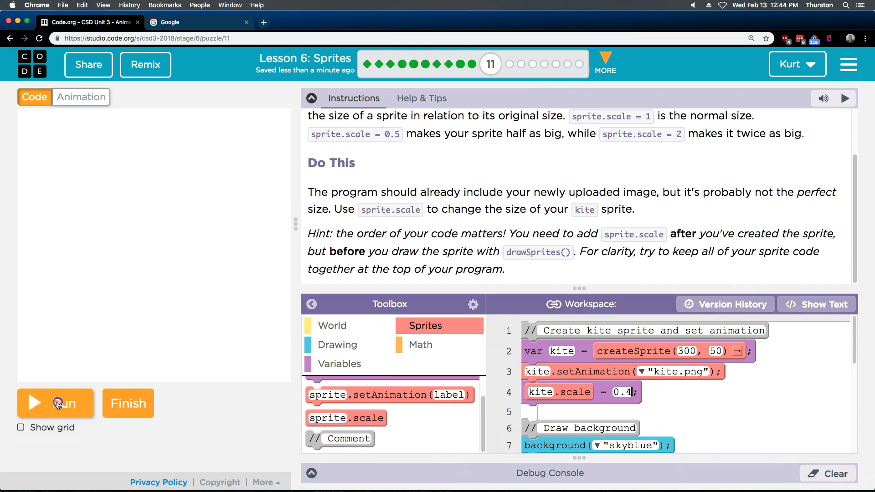
click(55, 402)
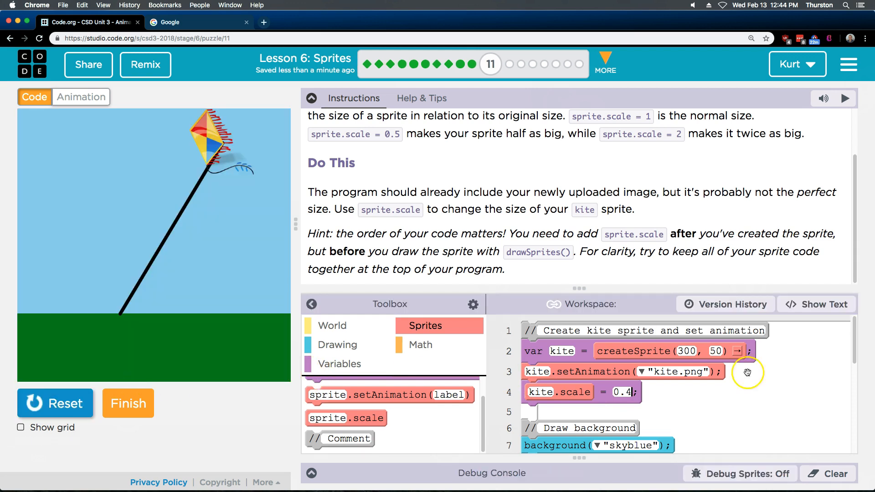